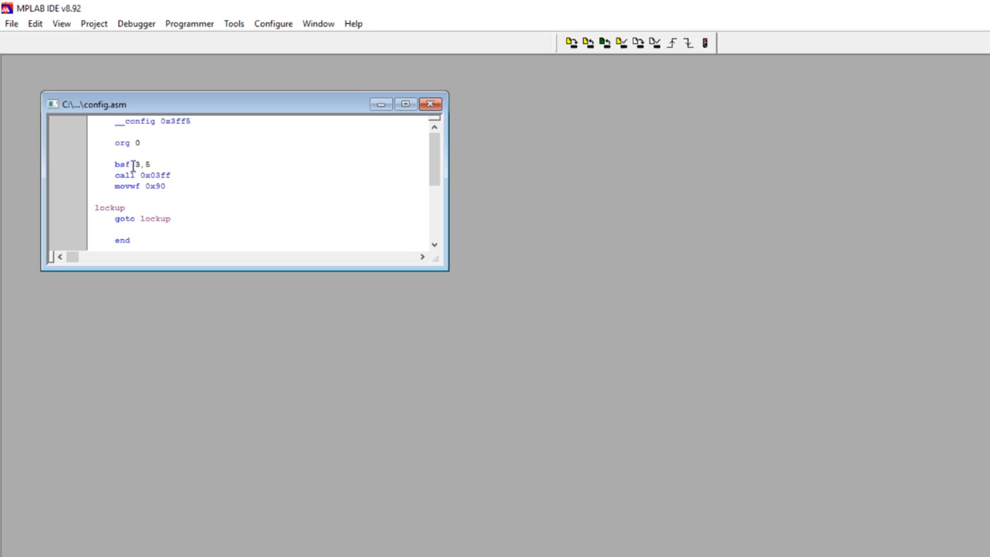
mouse_move(148, 195)
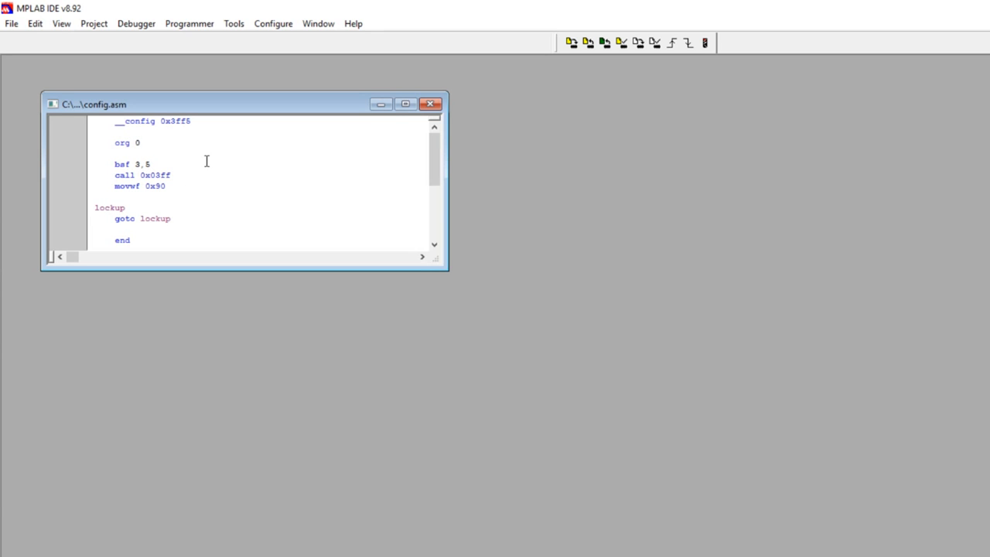
mouse_move(158, 201)
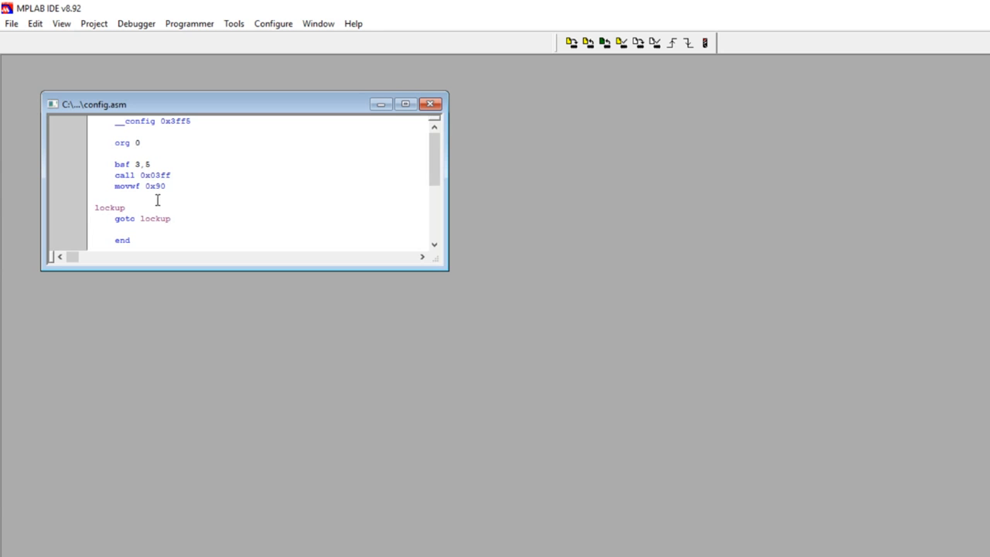